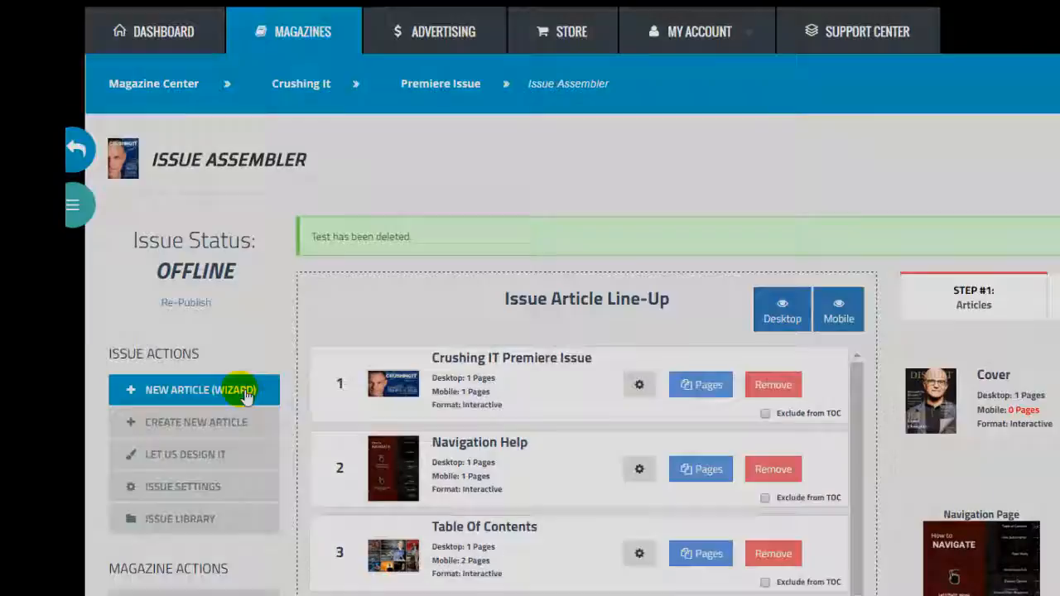
- Launch the New Article wizard for the Premiere Issue from Issue Actions
left_click(199, 389)
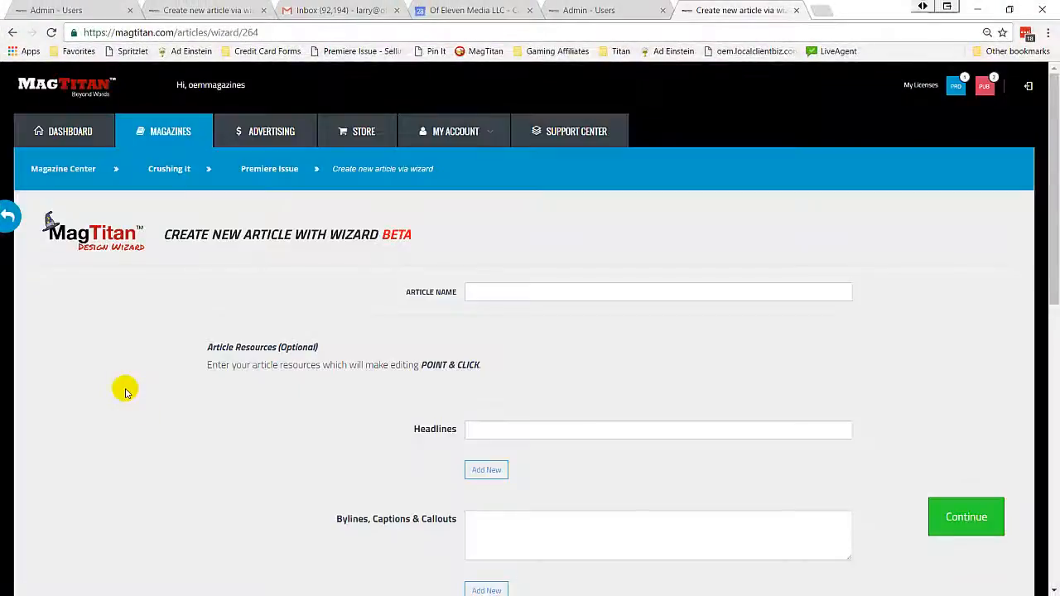
- Enter 'Front Cover' as the Article Name in the wizard form
left_click(966, 517)
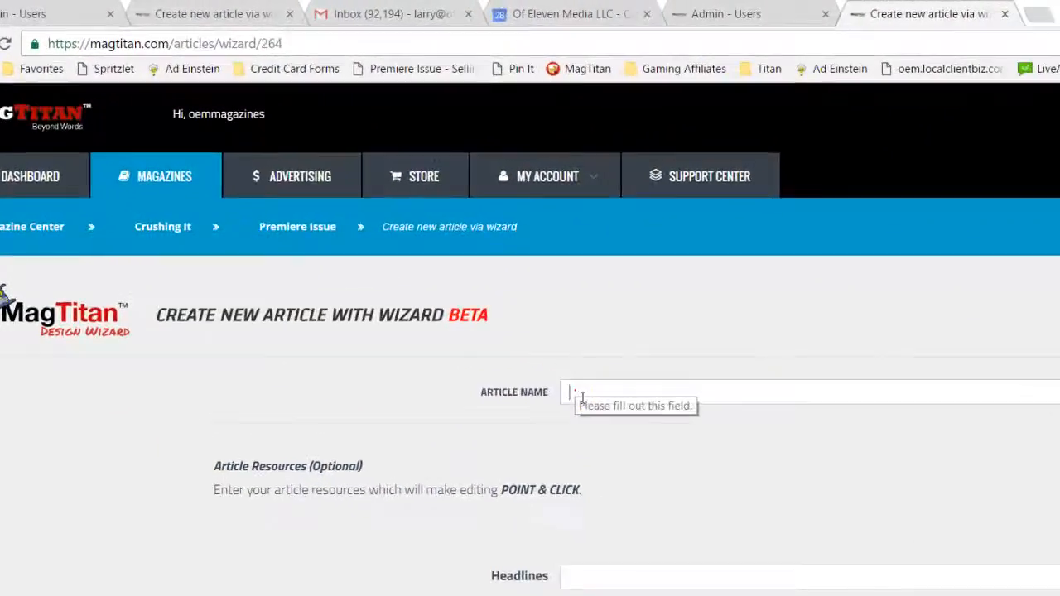
type("Fri")
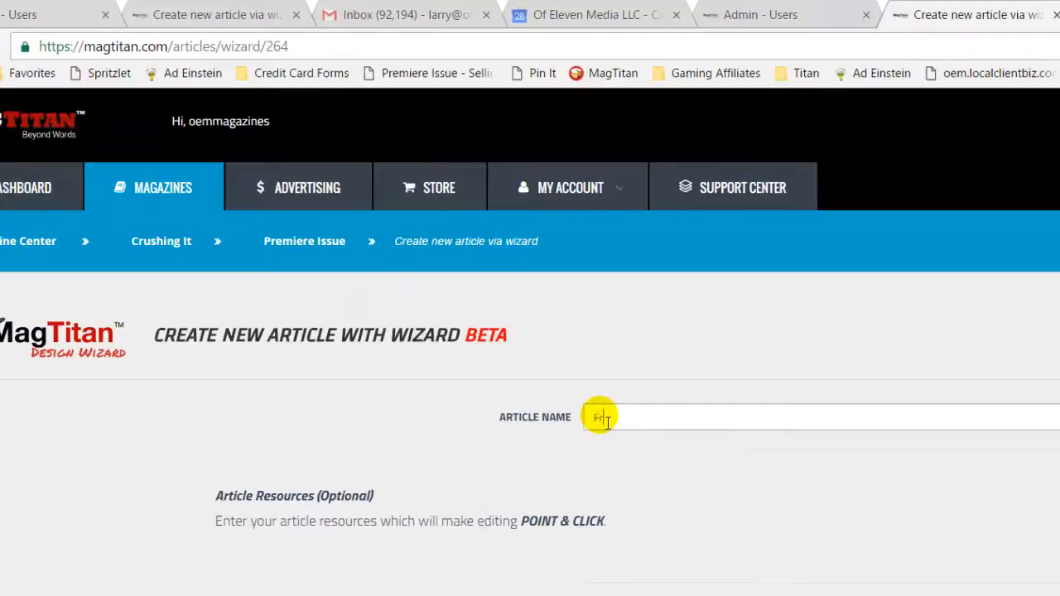
type("Front Cover")
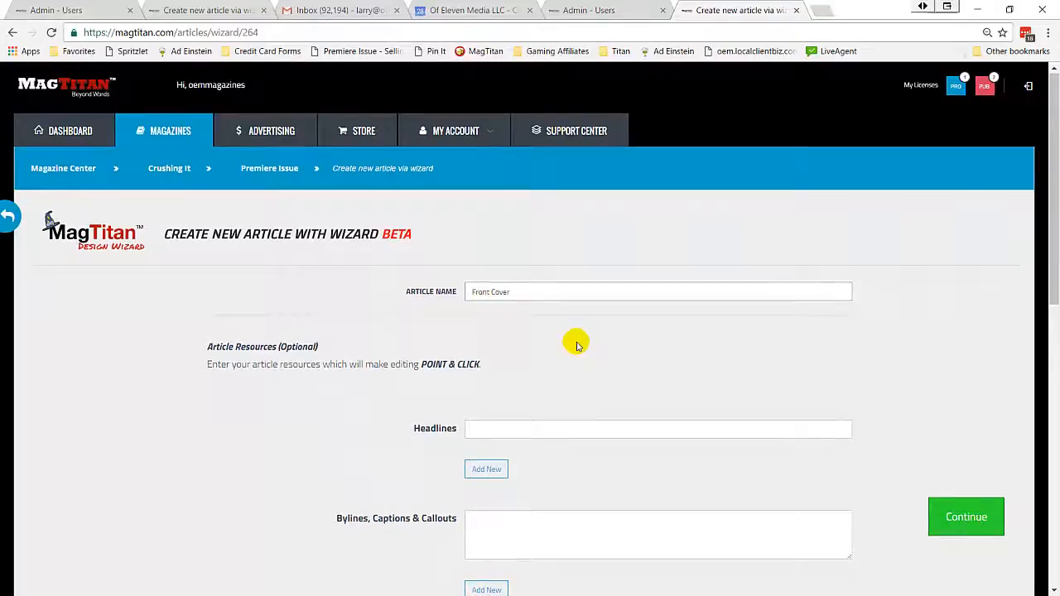
scroll("down", 3)
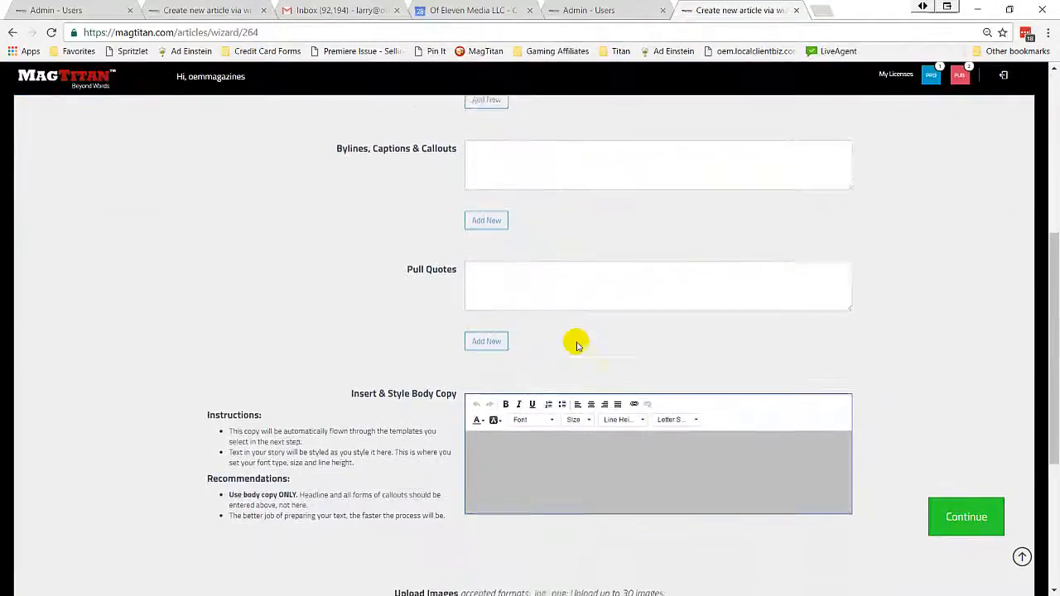
scroll("down", 3)
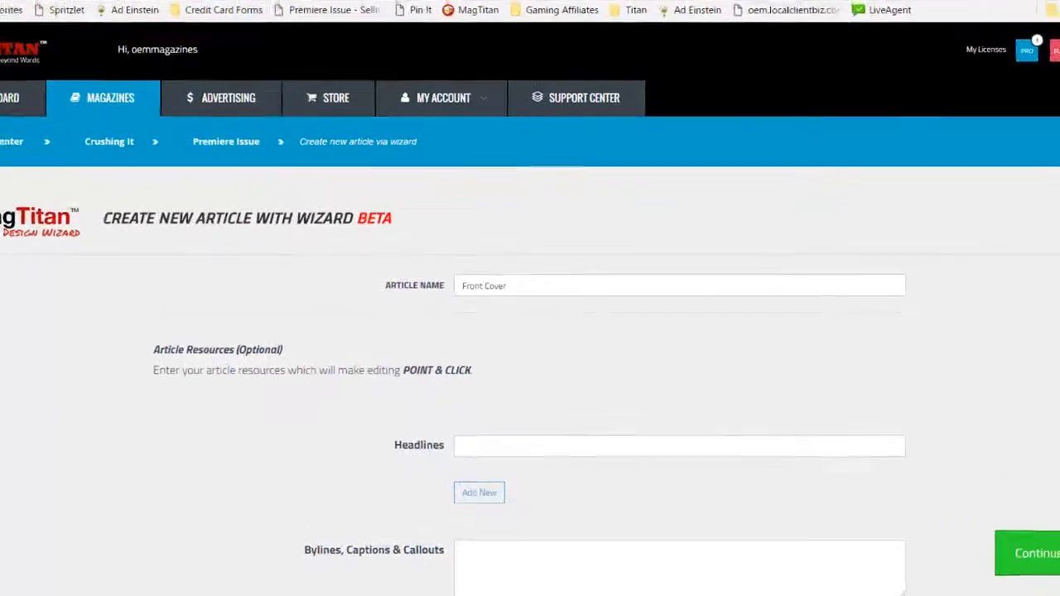
- Add another callout line under Bylines, Captions & Callouts for the cover headlines
scroll("down", 3)
type("Microsoft the Disrupter?")
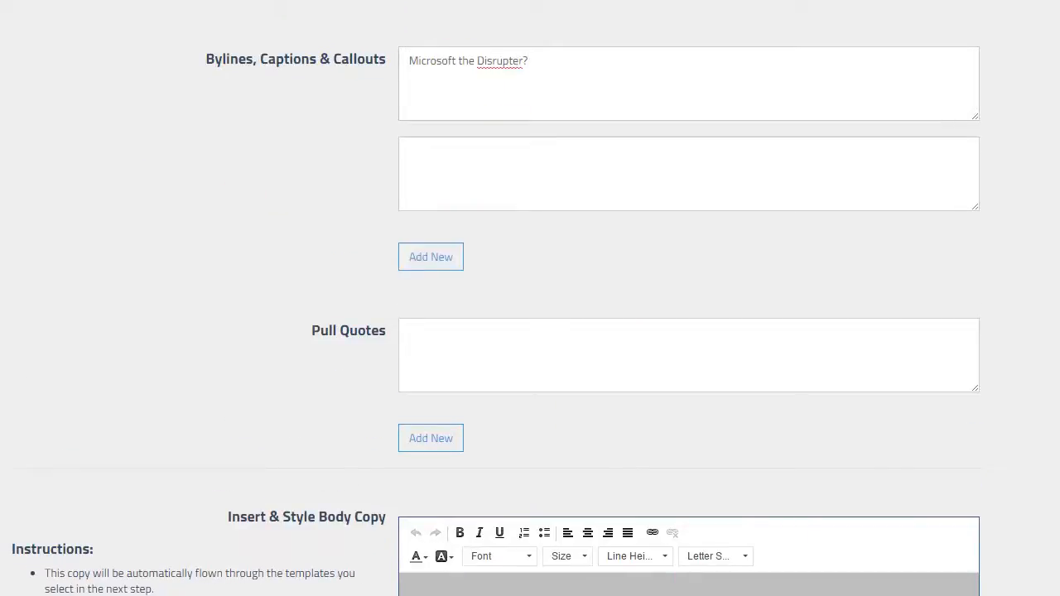
left_click(430, 257)
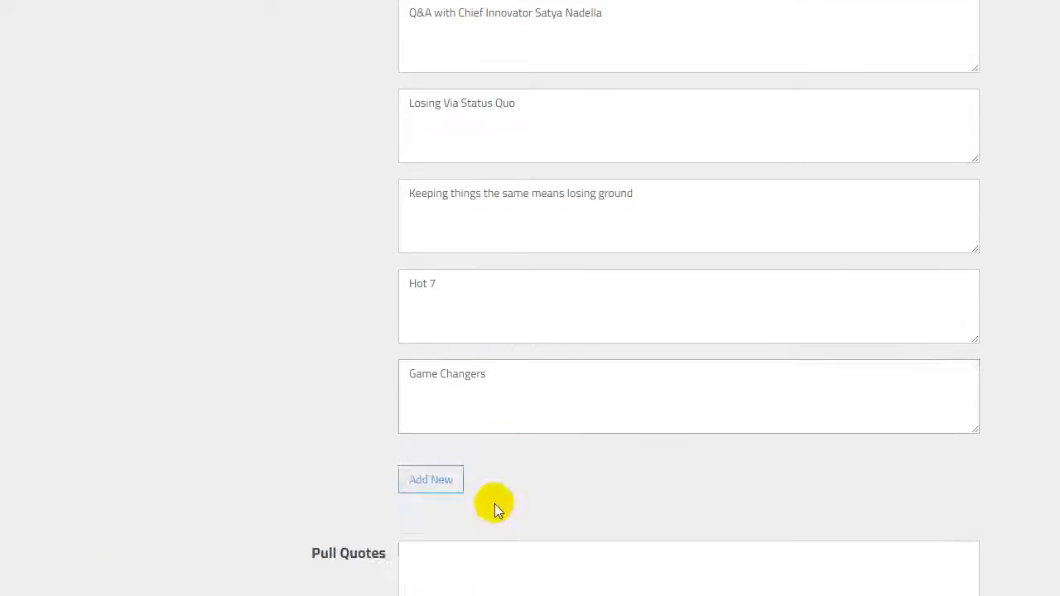
scroll("up", 3)
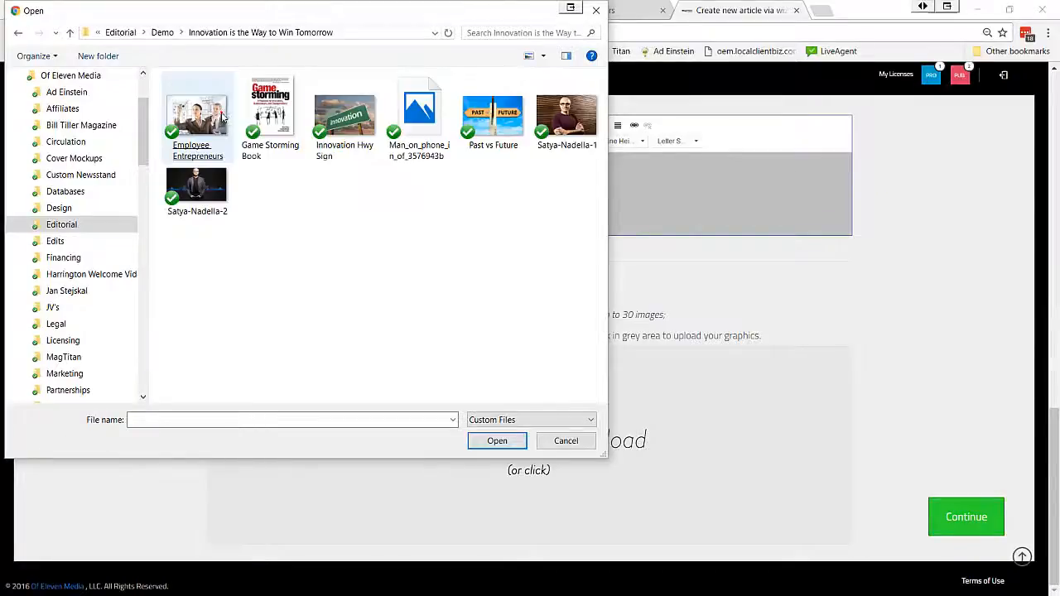
- Choose the Satya-Nadella-2 photo in the file picker and upload it to the article
left_click(197, 185)
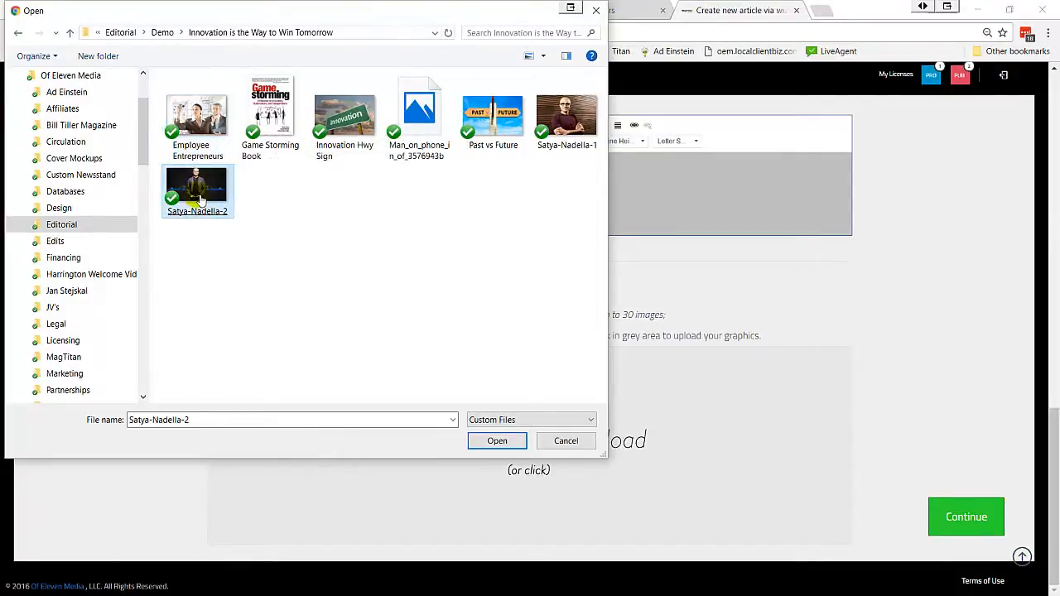
left_click(497, 441)
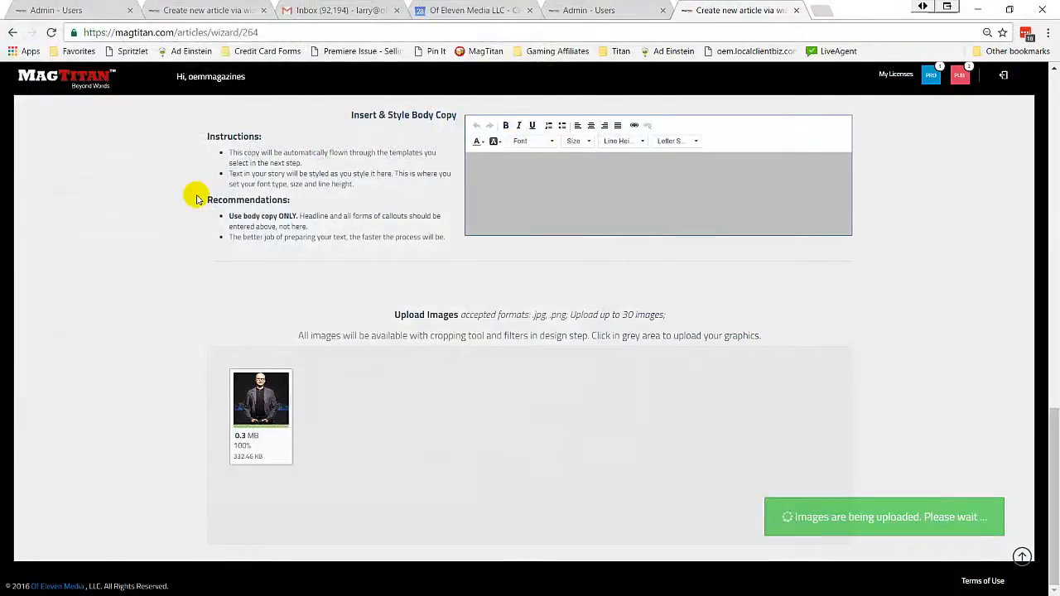
mouse_move(231, 267)
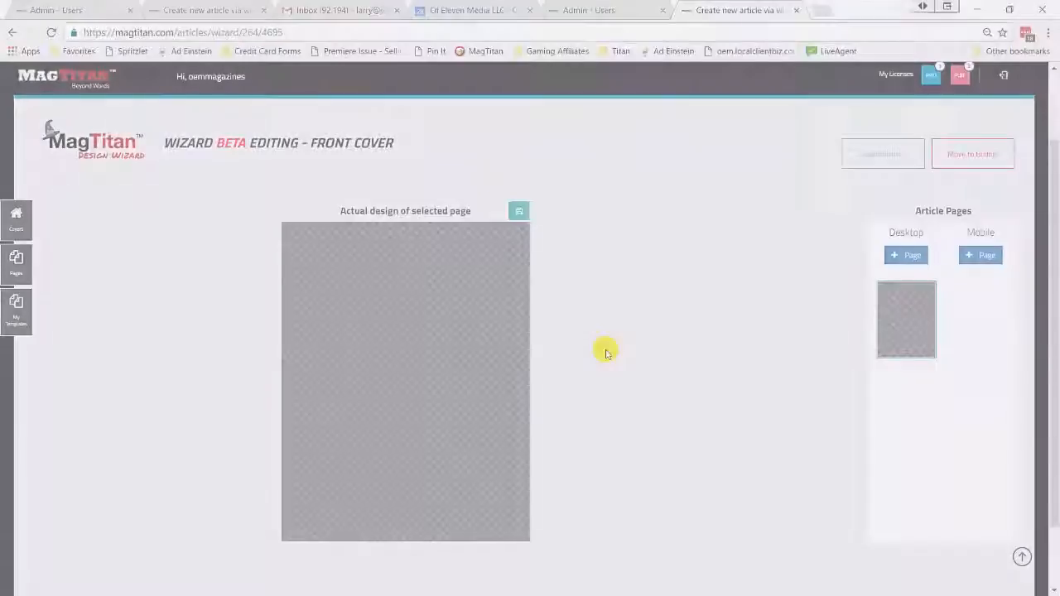
- Browse the Covers template collection to find the magazine cover templates
left_click(16, 214)
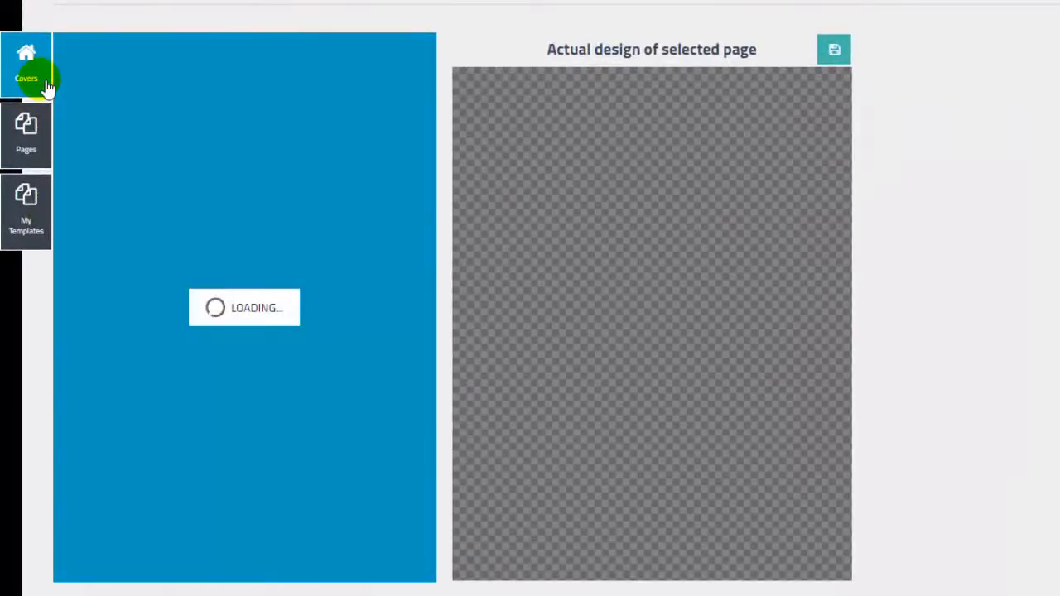
left_click(27, 63)
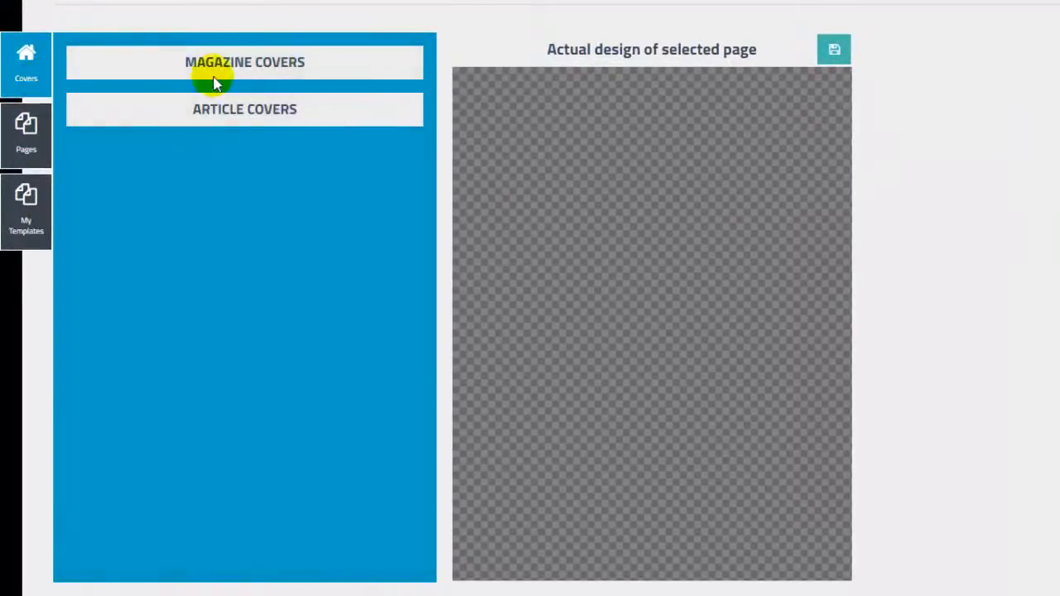
left_click(245, 63)
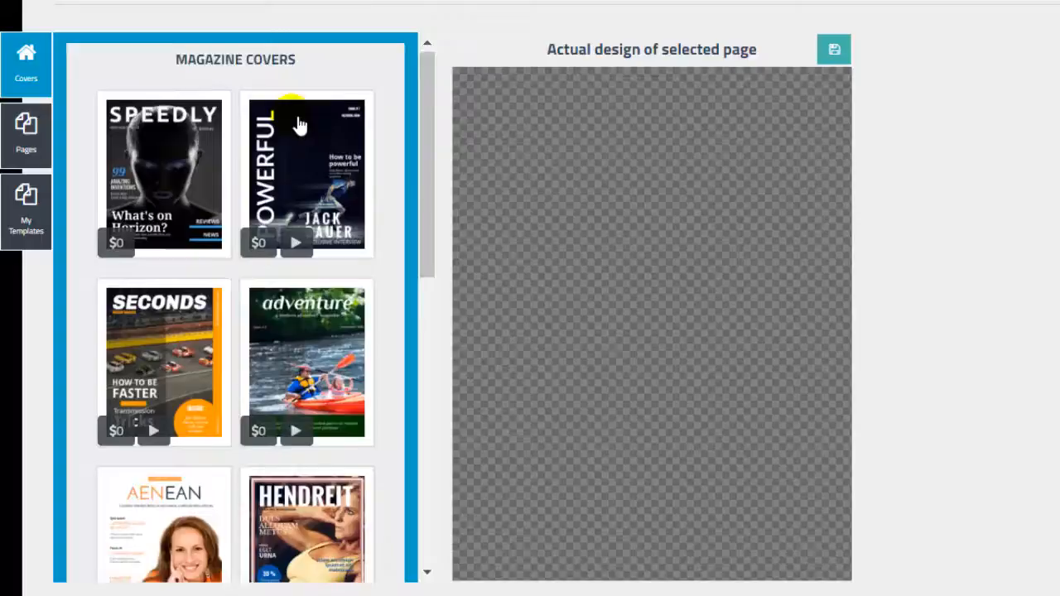
scroll("down", 3)
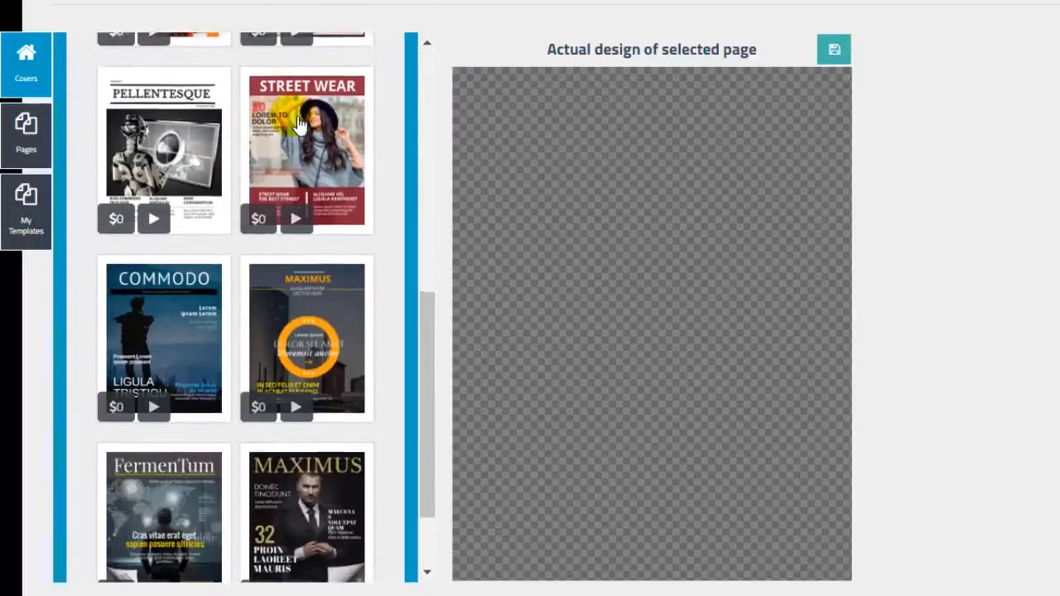
scroll("down", 3)
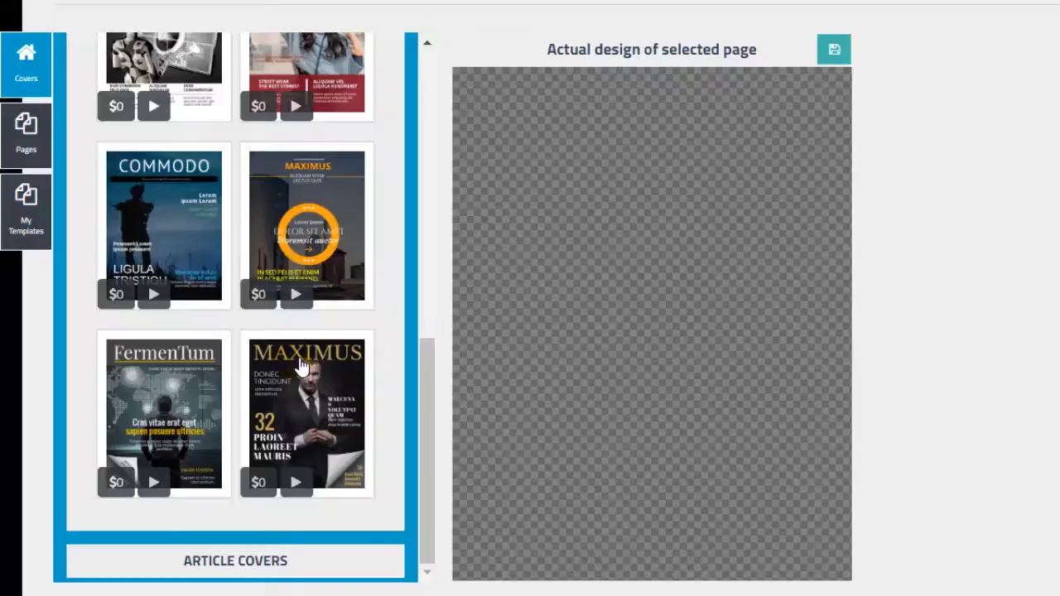
- Load the MAXIMUS cover template into the Front Cover design preview
left_click(304, 414)
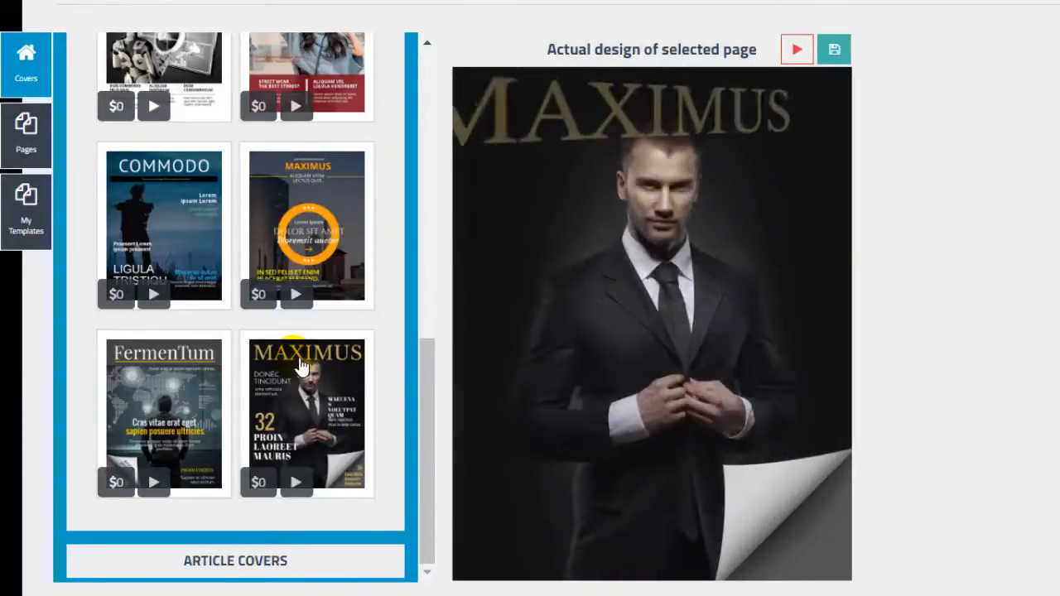
left_click(307, 413)
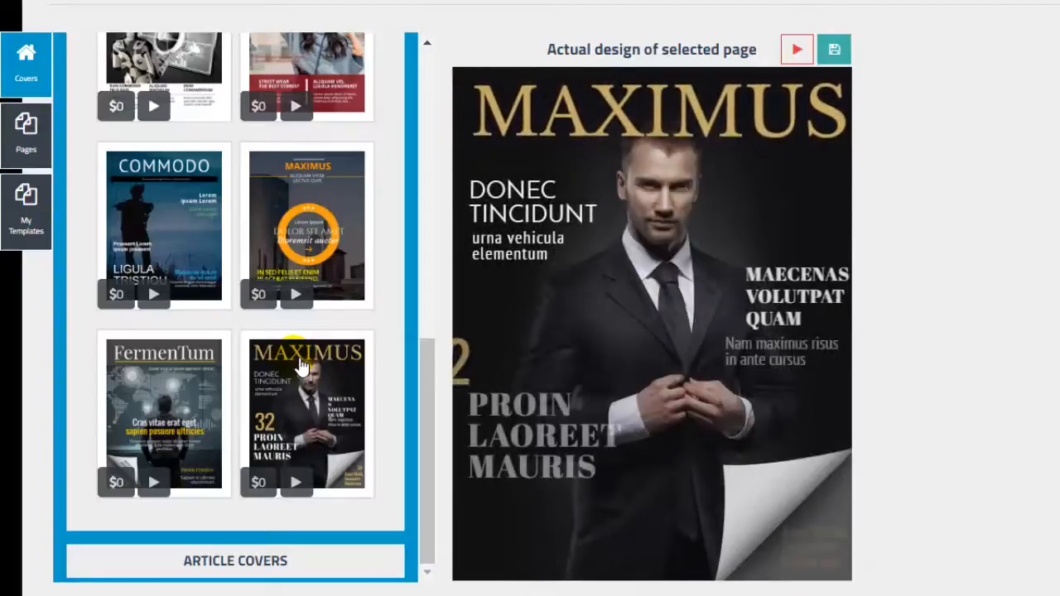
left_click(306, 414)
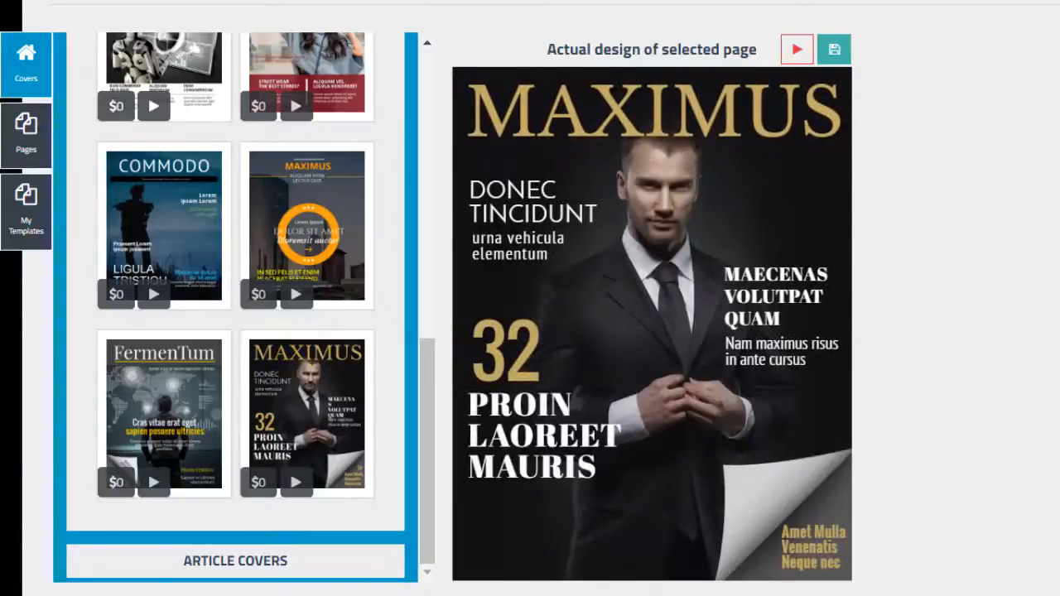
scroll("up", 3)
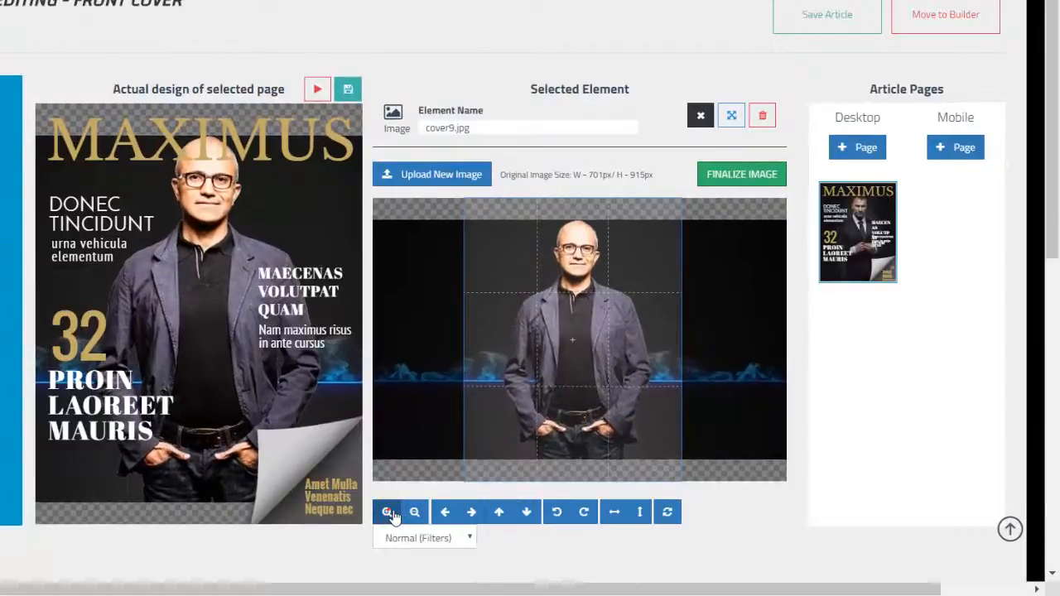
- Zoom the Satya Nadella photo in twice so it fills the cover
left_click(388, 512)
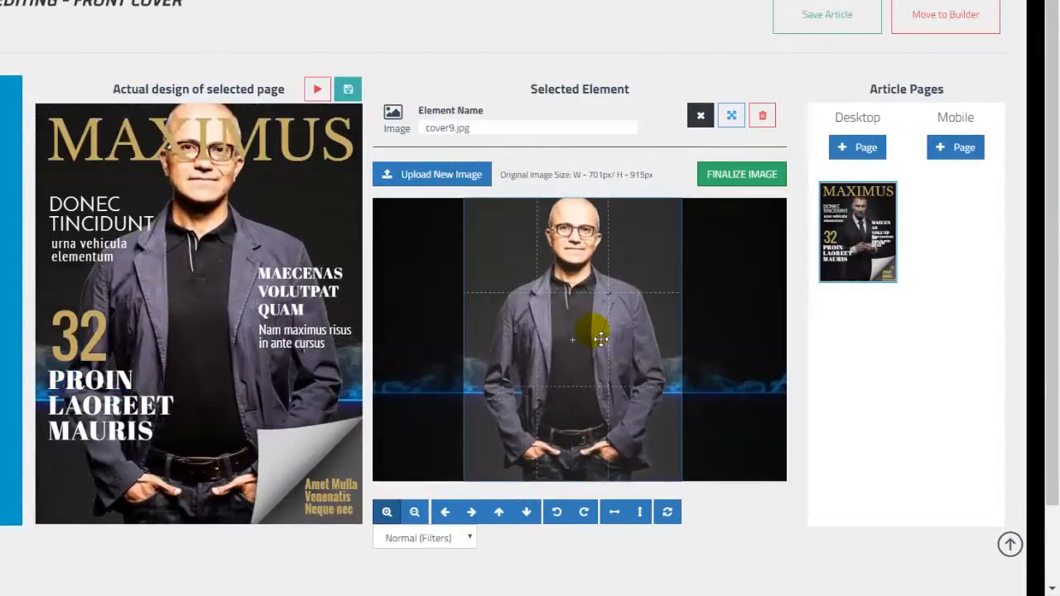
left_click(527, 512)
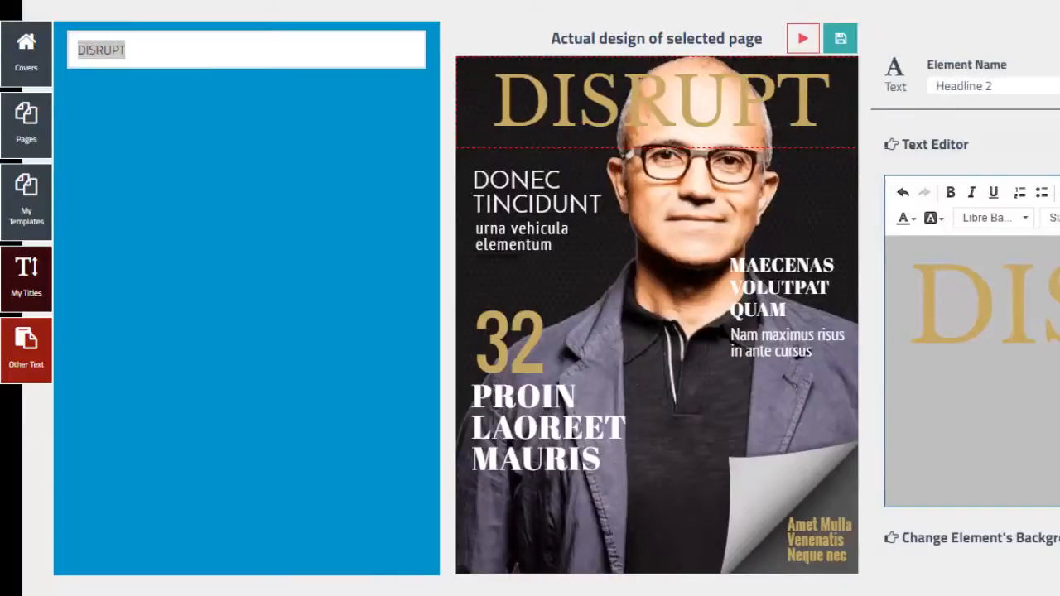
- Apply DISRUPT as the cover title and a prepared Microsoft headline to a callout
left_click(537, 191)
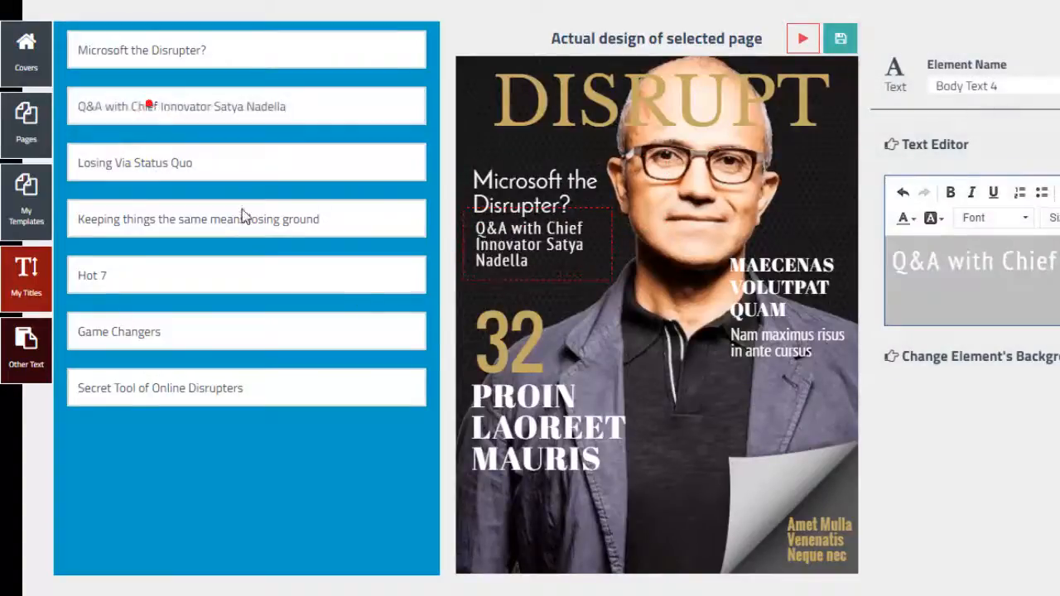
left_click(778, 285)
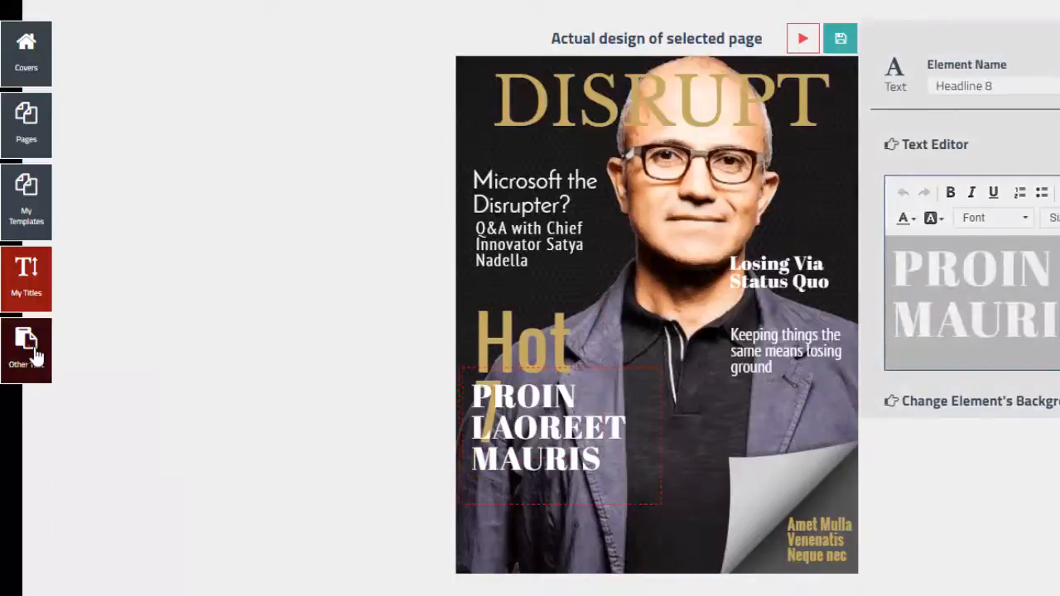
left_click(26, 349)
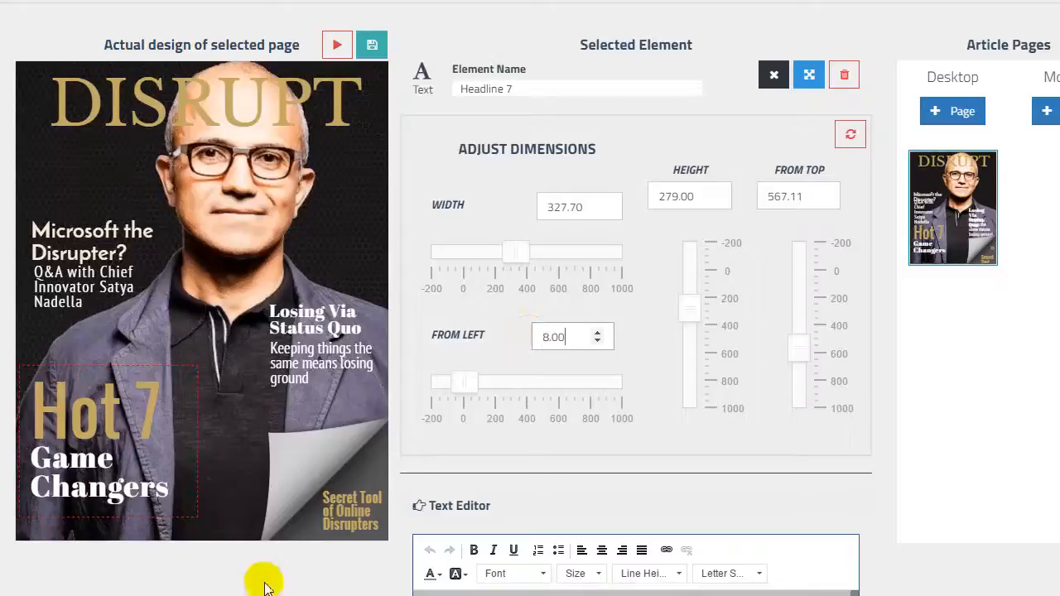
mouse_move(398, 394)
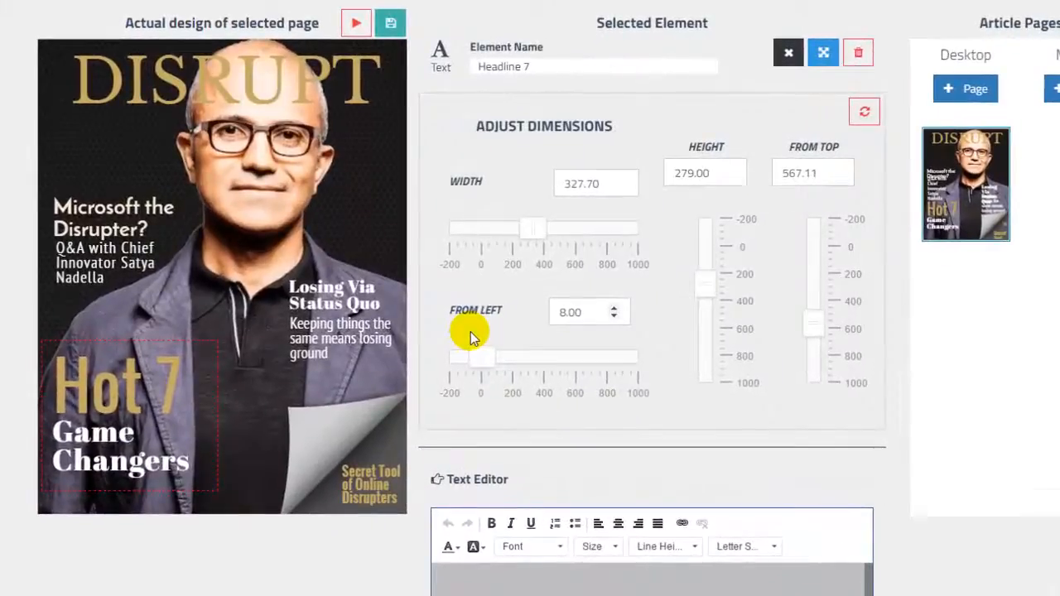
- Set the Hot 7 Game Changers headline's From Left offset to 8.00
scroll("up", 3)
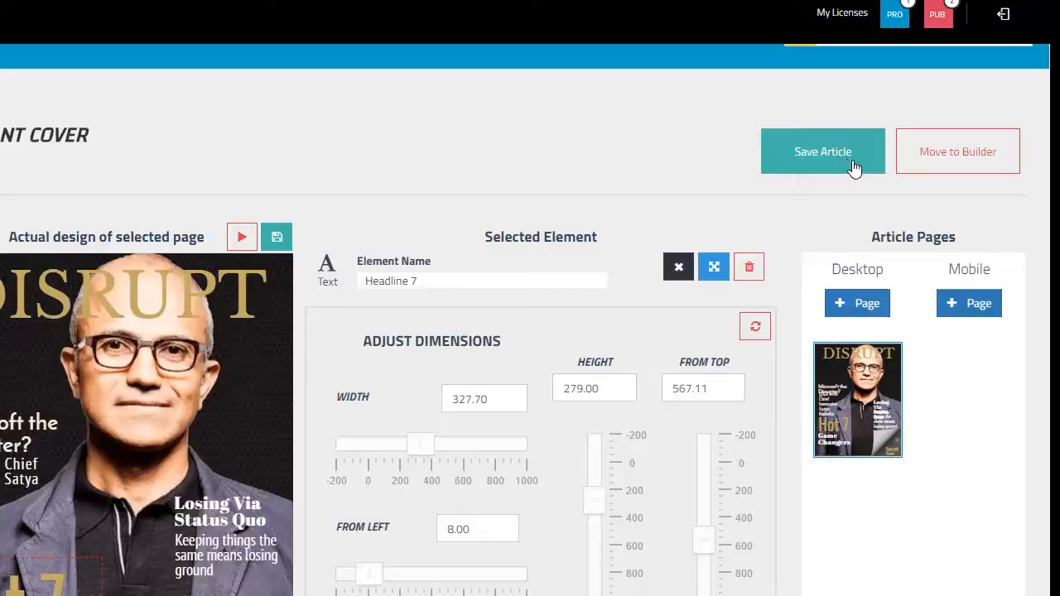
- Save the Front Cover article and dismiss the Article Saved confirmation
left_click(821, 151)
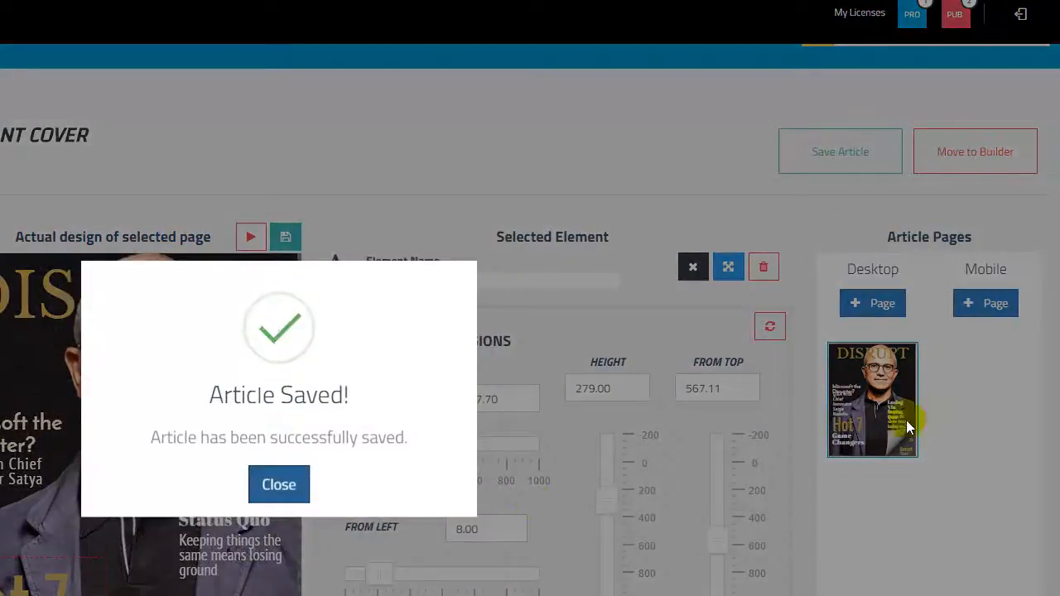
left_click(278, 483)
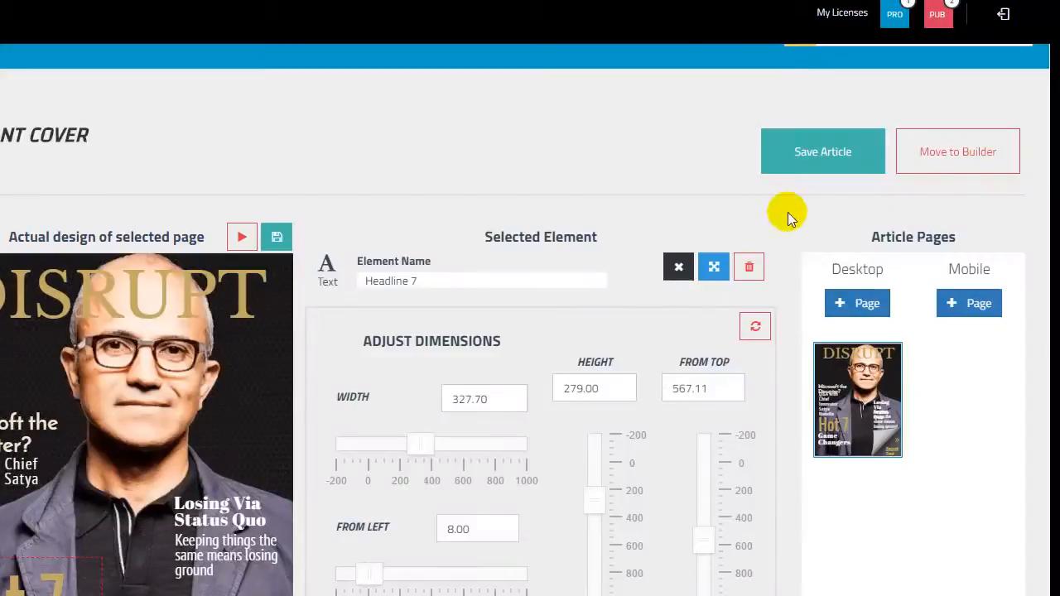
mouse_move(958, 152)
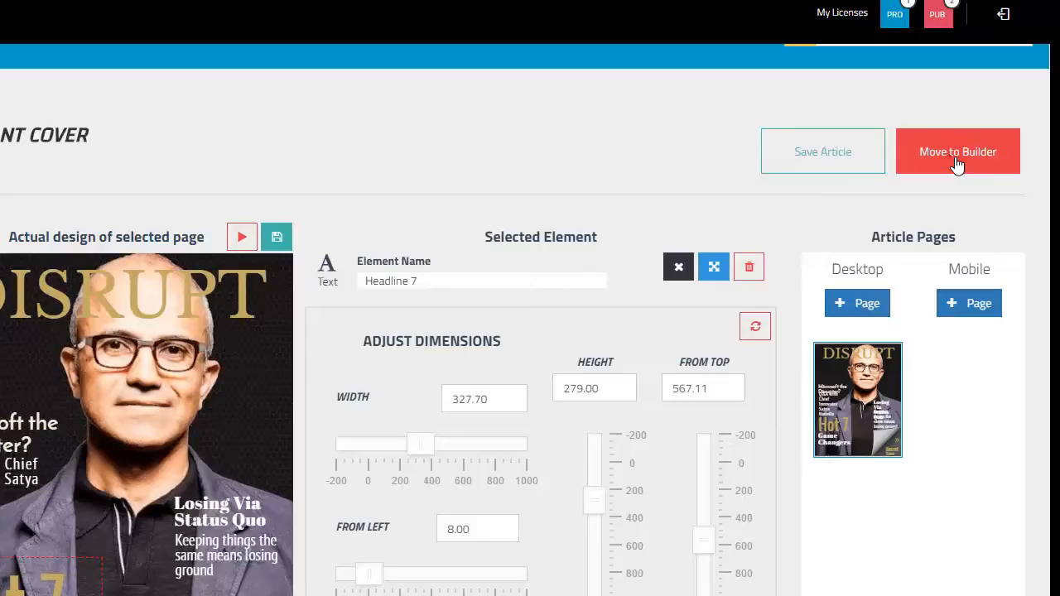
mouse_move(242, 237)
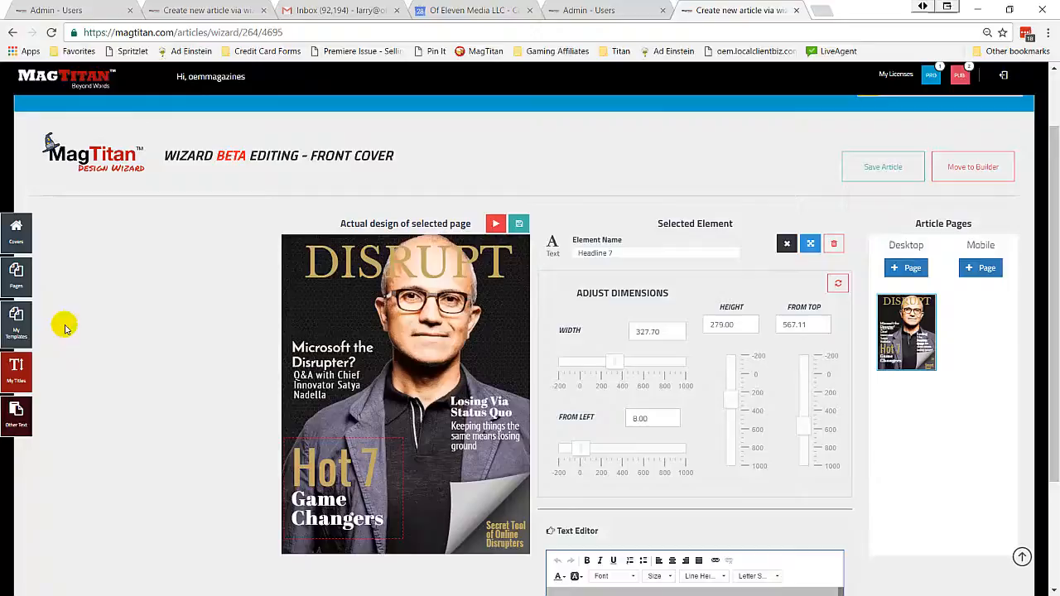
- Preview the finished DISRUPT cover in the magazine reader view
left_click(495, 221)
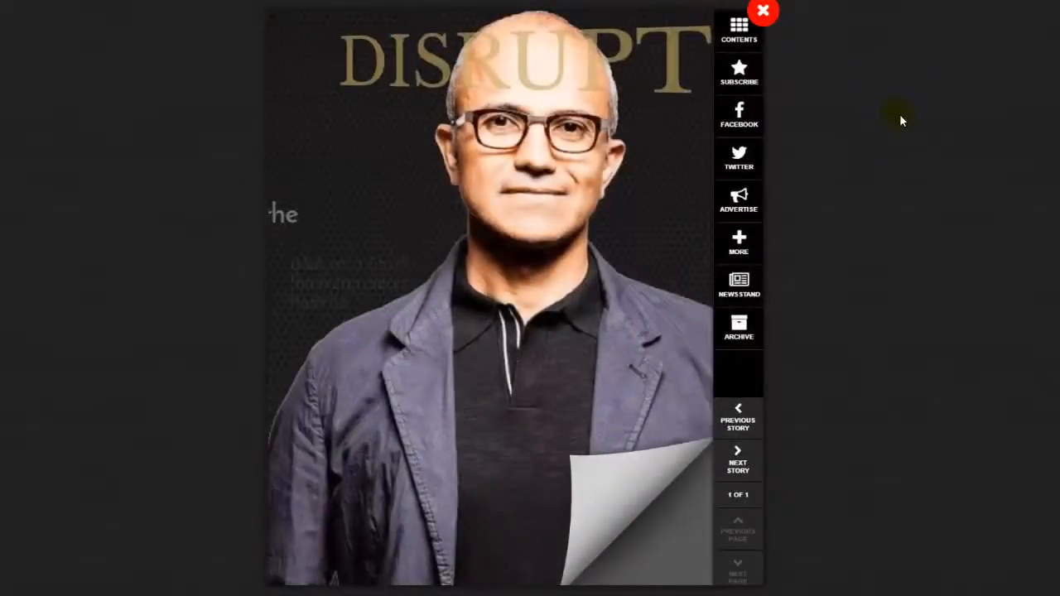